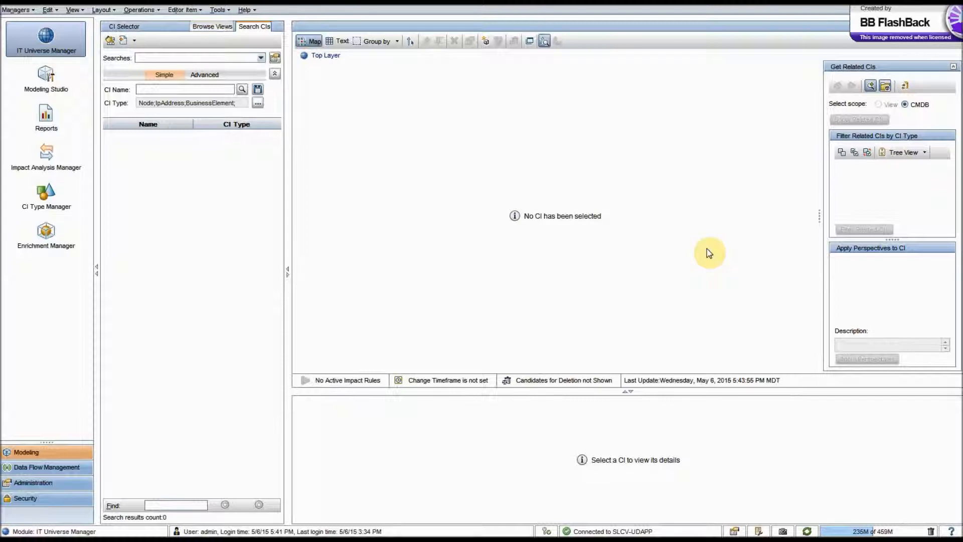
{"action": "mouse_move", "coordinate": [685, 255]}
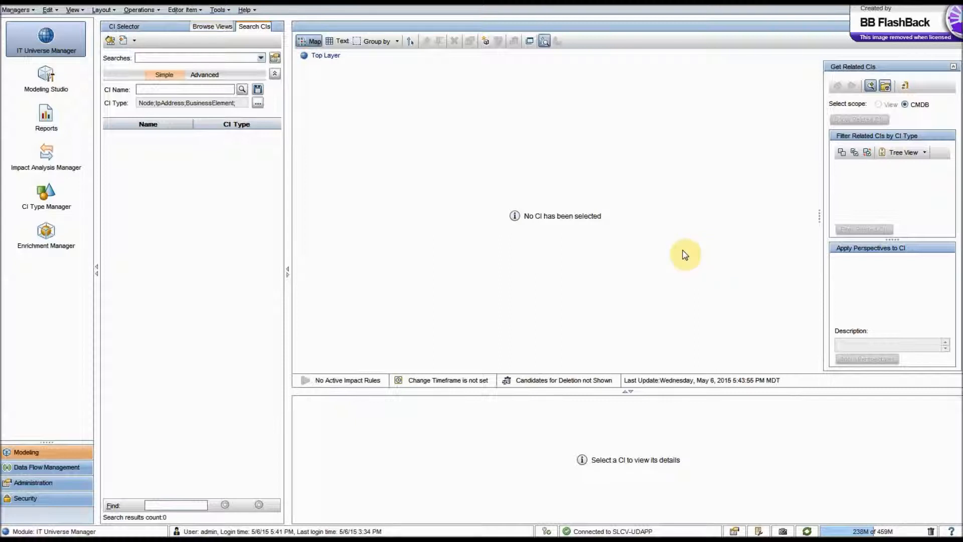
{"action": "mouse_move", "coordinate": [429, 335]}
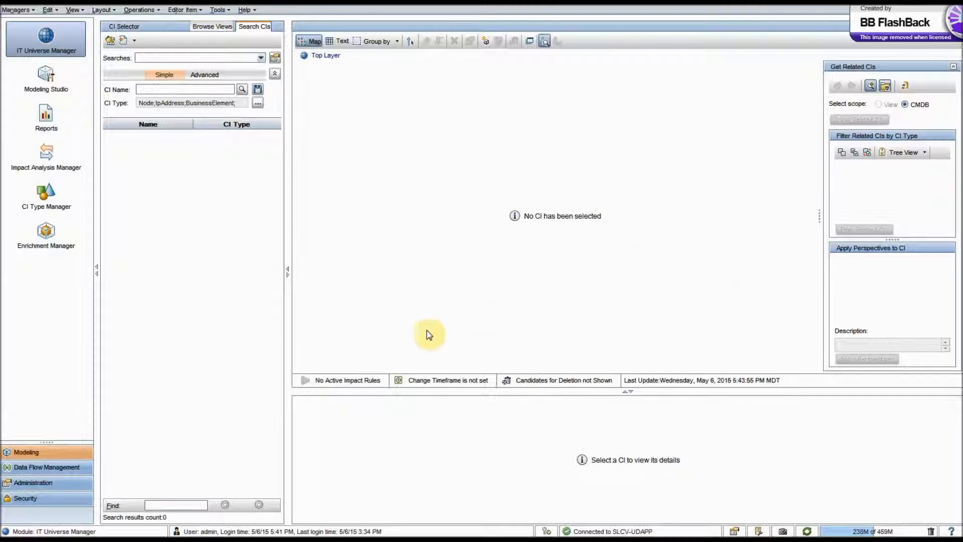
{"action": "mouse_move", "coordinate": [86, 452]}
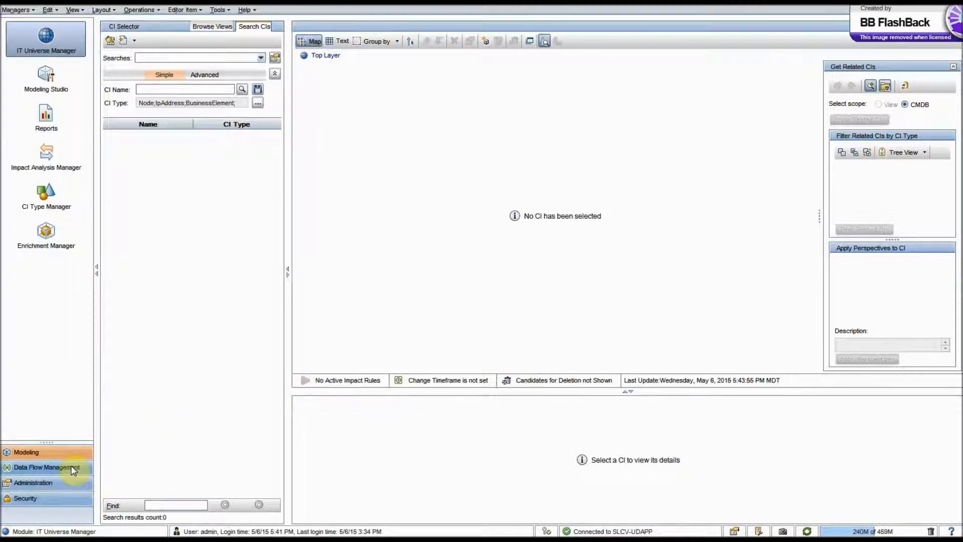
In Data Flow Management's Adapter Management, expand the DDMInfra package's Configuration Files folder
{"action": "left_click", "coordinate": [46, 467]}
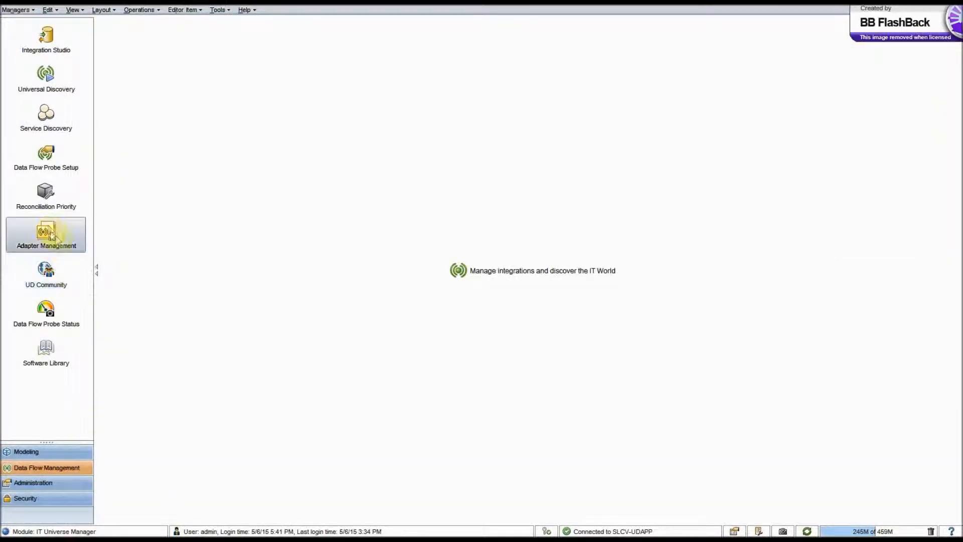
{"action": "left_click", "coordinate": [46, 235]}
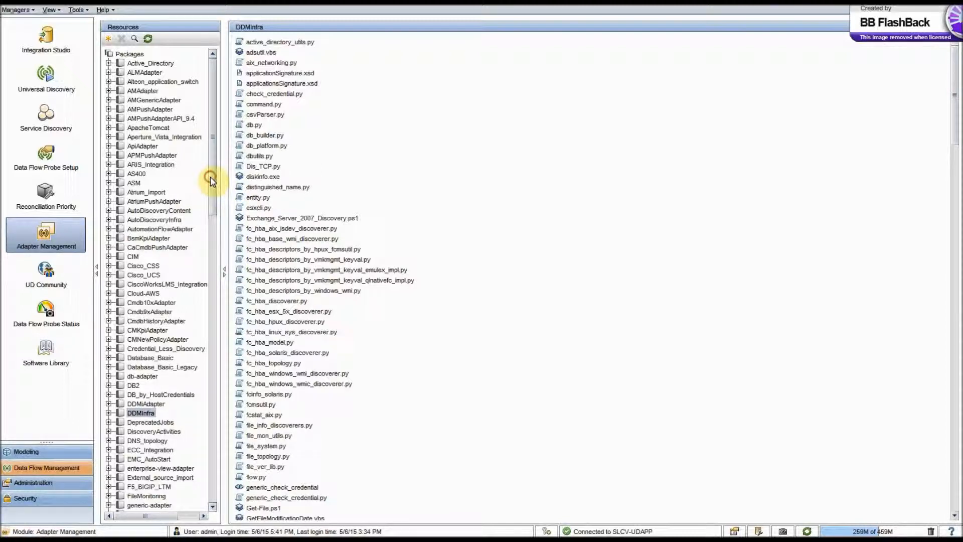
{"action": "mouse_move", "coordinate": [111, 416]}
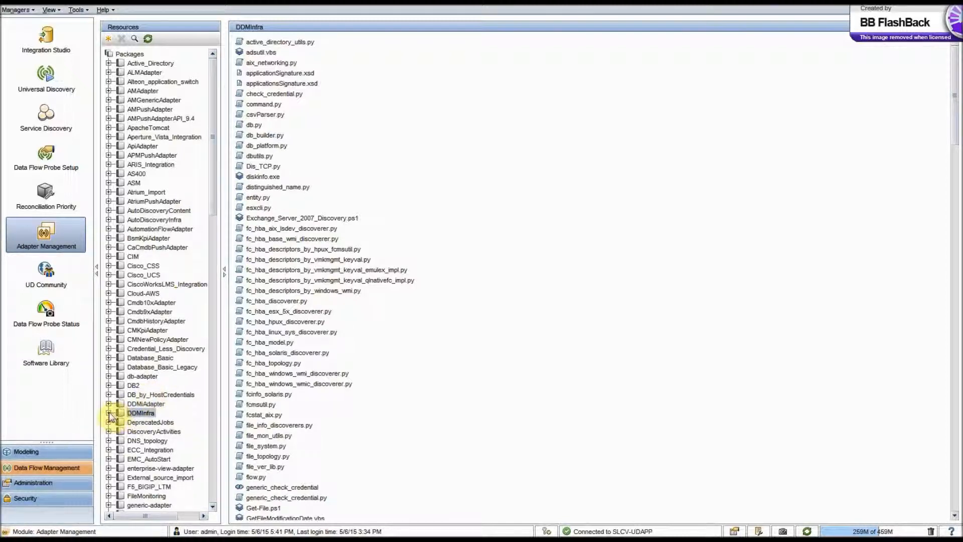
{"action": "left_click", "coordinate": [108, 412]}
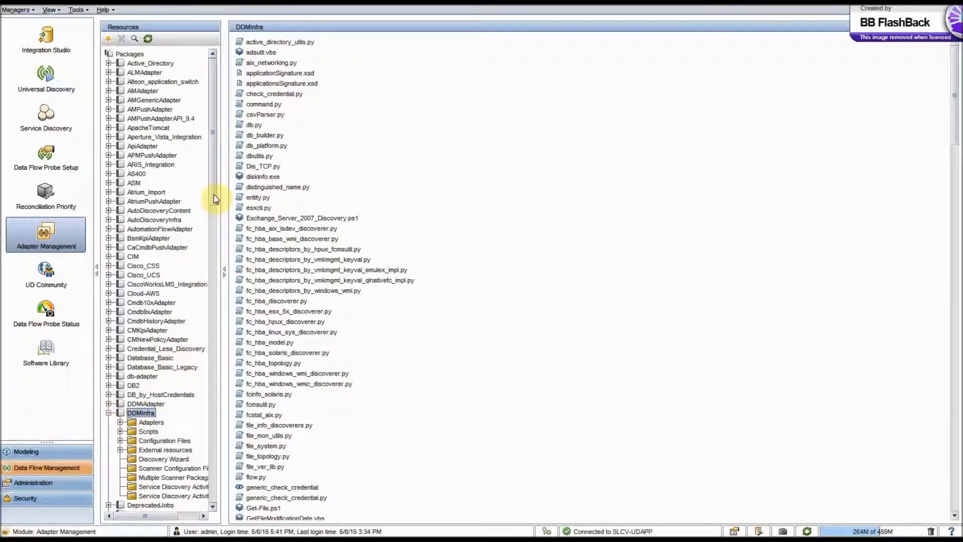
{"action": "scroll", "scroll_direction": "down", "scroll_amount": 3}
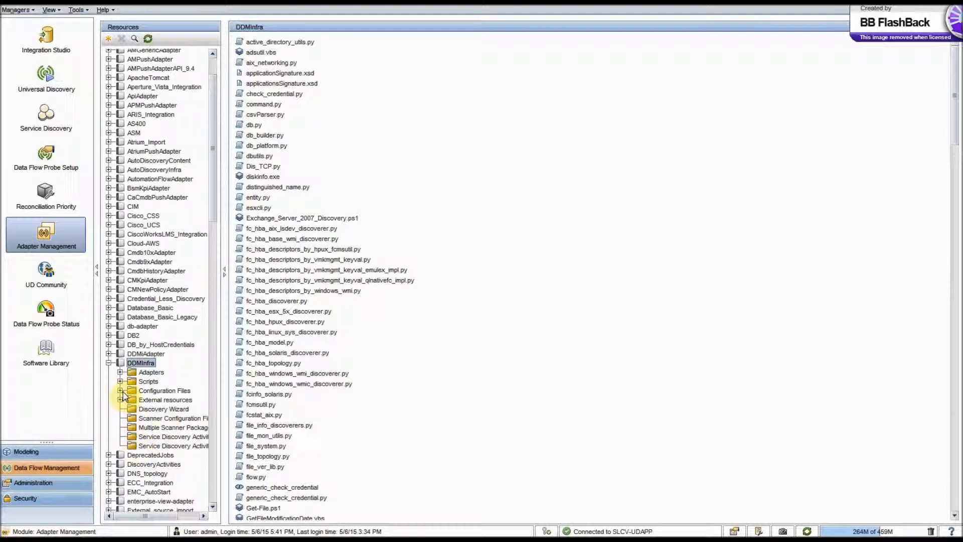
{"action": "left_click", "coordinate": [122, 390]}
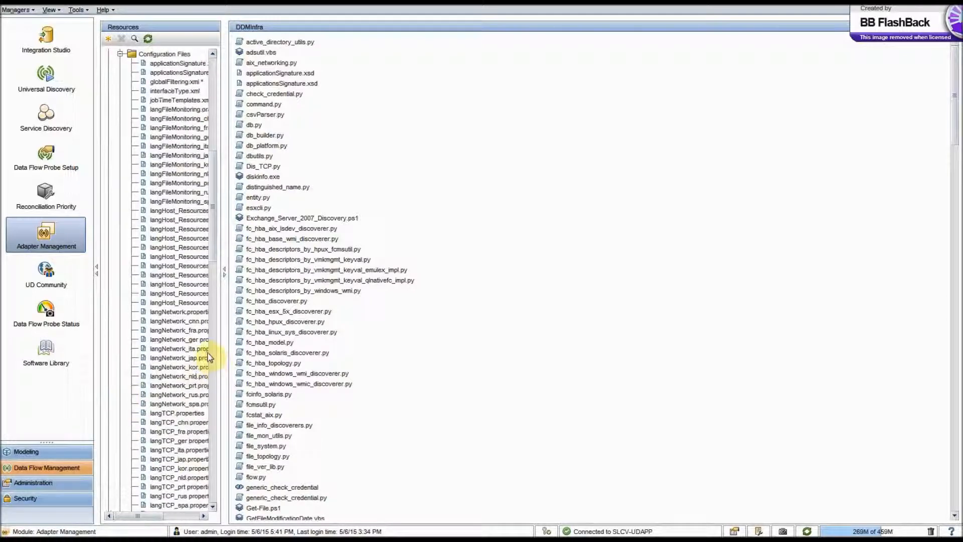
Open globalFiltering.xml from DDMInfra's Configuration Files in the text editor
{"action": "double_click", "coordinate": [178, 239]}
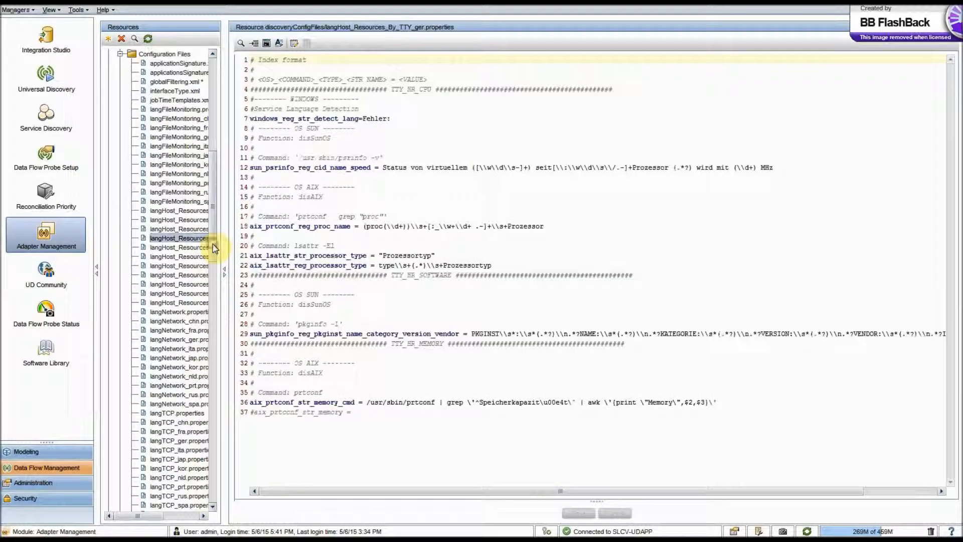
{"action": "scroll", "scroll_direction": "down", "scroll_amount": 3}
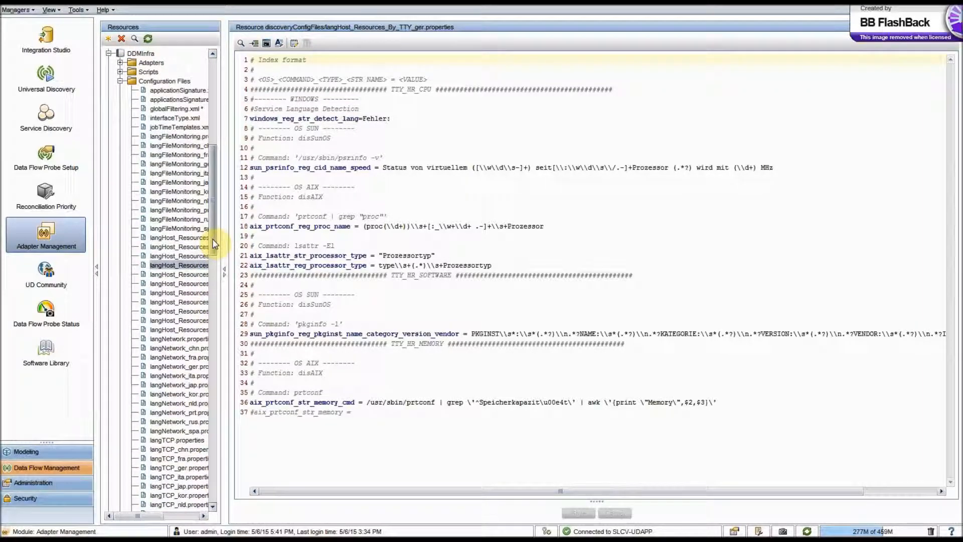
{"action": "mouse_move", "coordinate": [200, 239]}
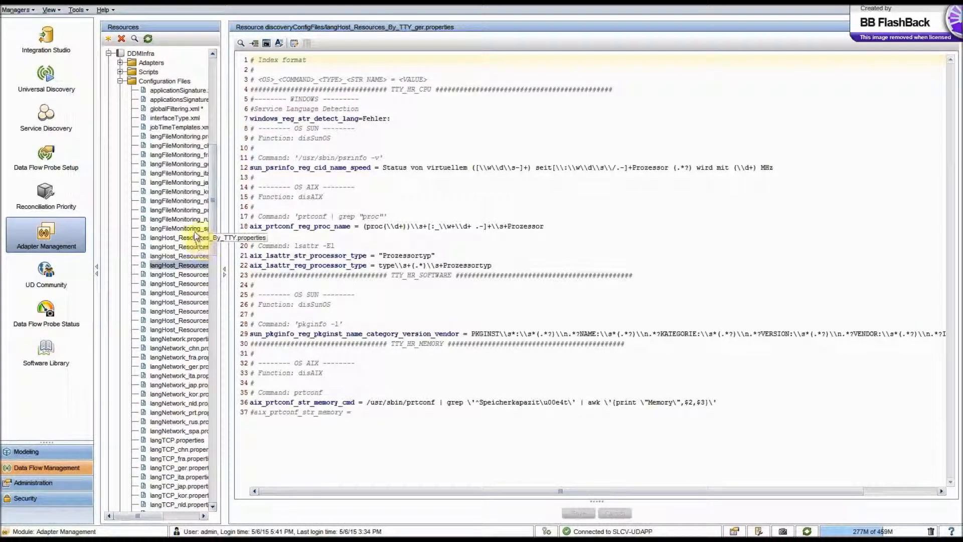
{"action": "mouse_move", "coordinate": [169, 114]}
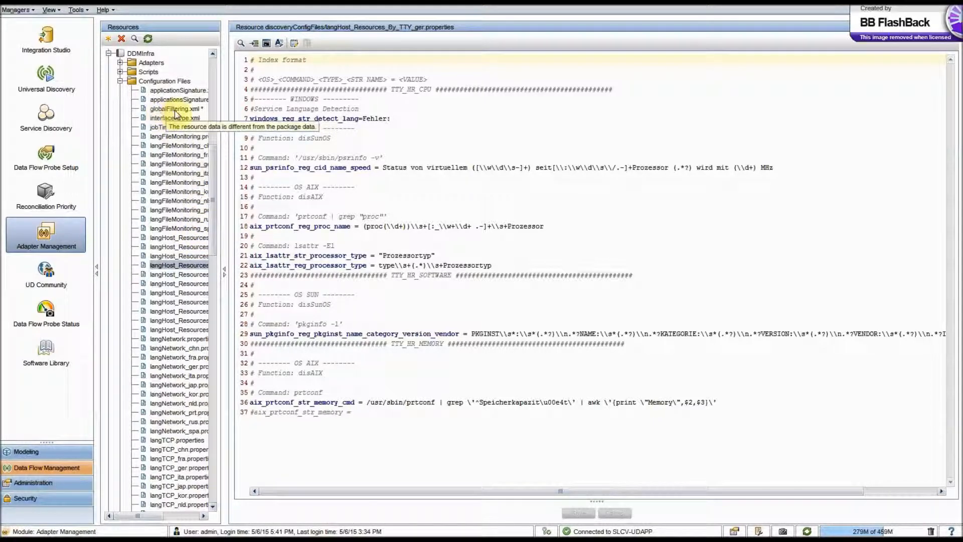
{"action": "left_click", "coordinate": [178, 109]}
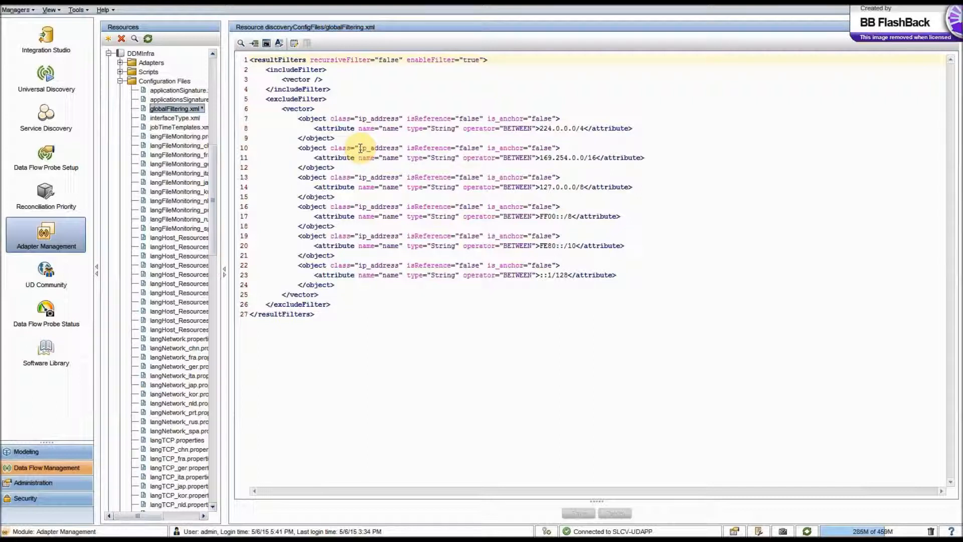
{"action": "mouse_move", "coordinate": [336, 177]}
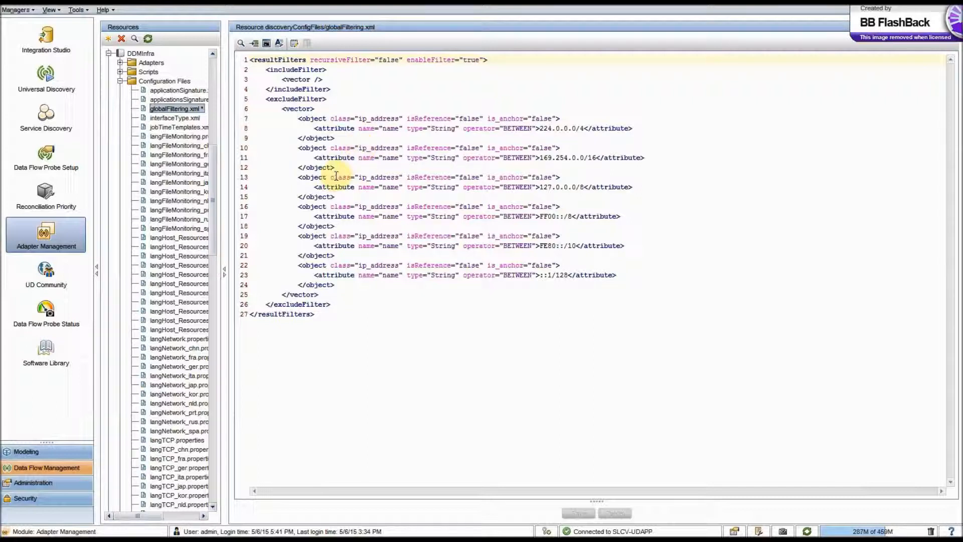
{"action": "mouse_move", "coordinate": [177, 109]}
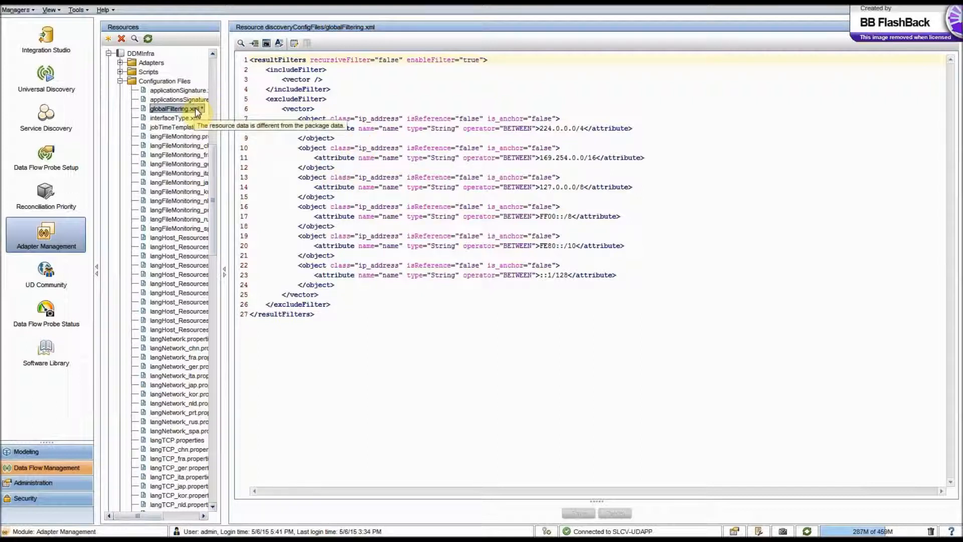
Open globalFiltering.xml in its Global Filtering Configuration frame and select the Exclude branch
{"action": "right_click", "coordinate": [172, 108]}
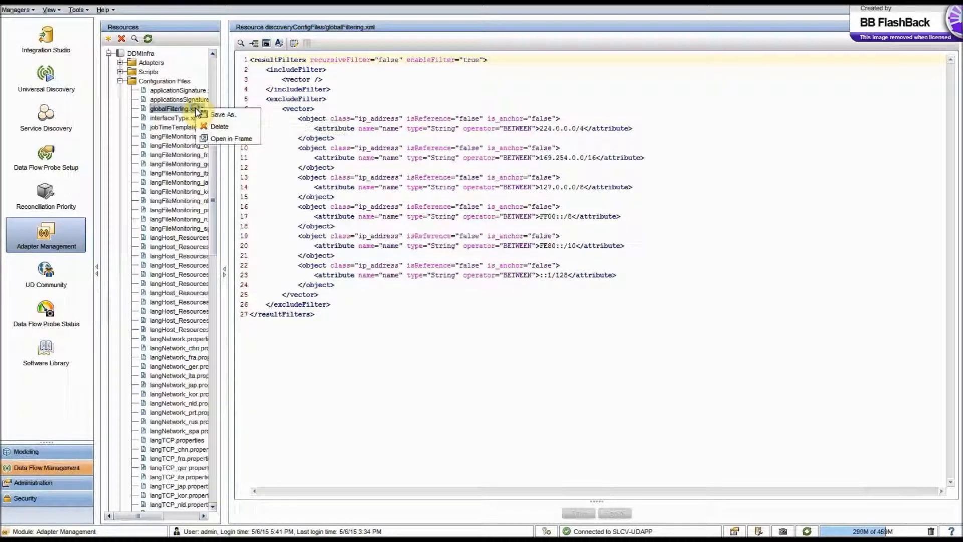
{"action": "left_click", "coordinate": [231, 139]}
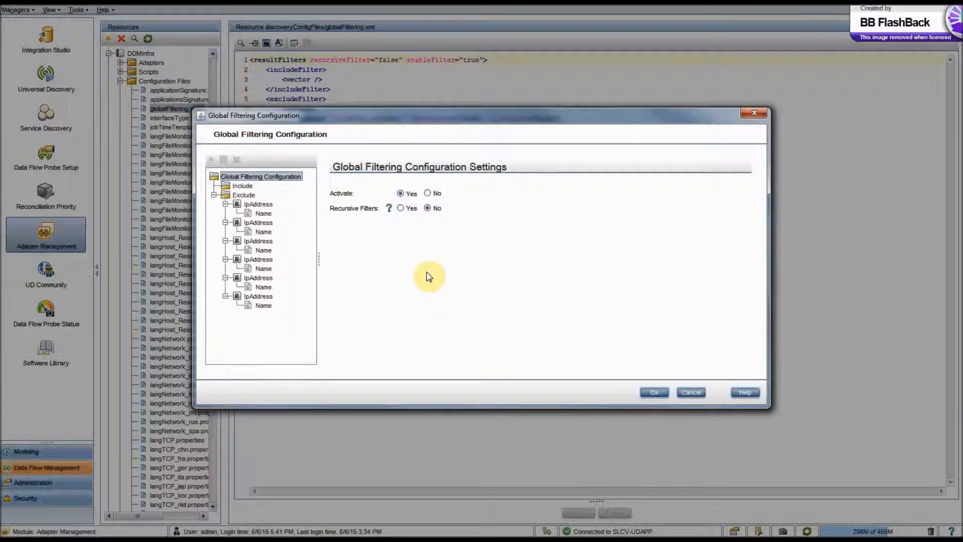
{"action": "mouse_move", "coordinate": [273, 193]}
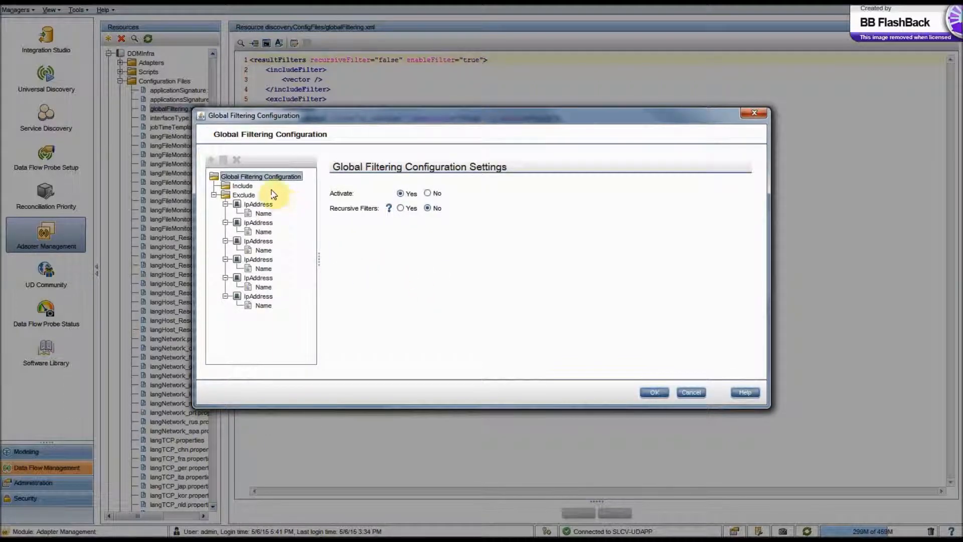
{"action": "mouse_move", "coordinate": [269, 187]}
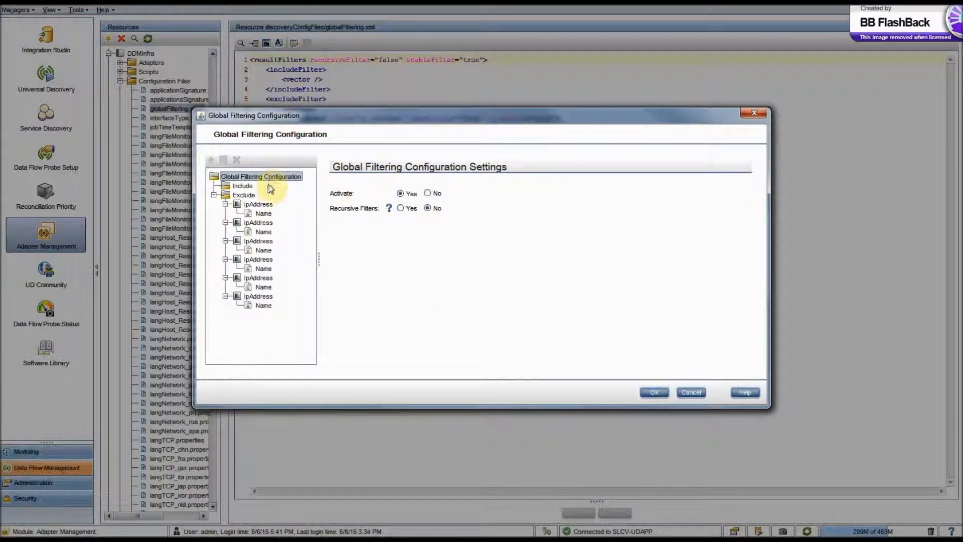
{"action": "left_click", "coordinate": [242, 185]}
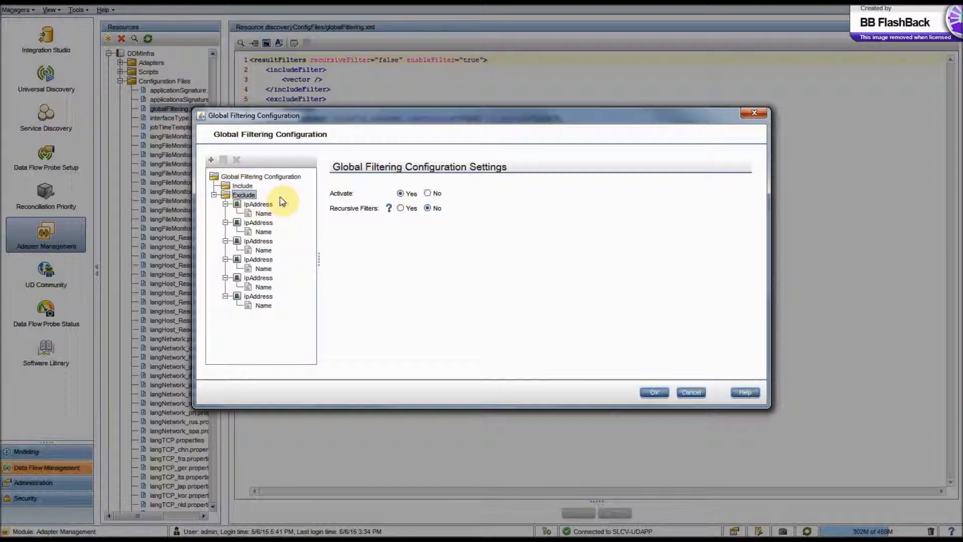
{"action": "mouse_move", "coordinate": [284, 199]}
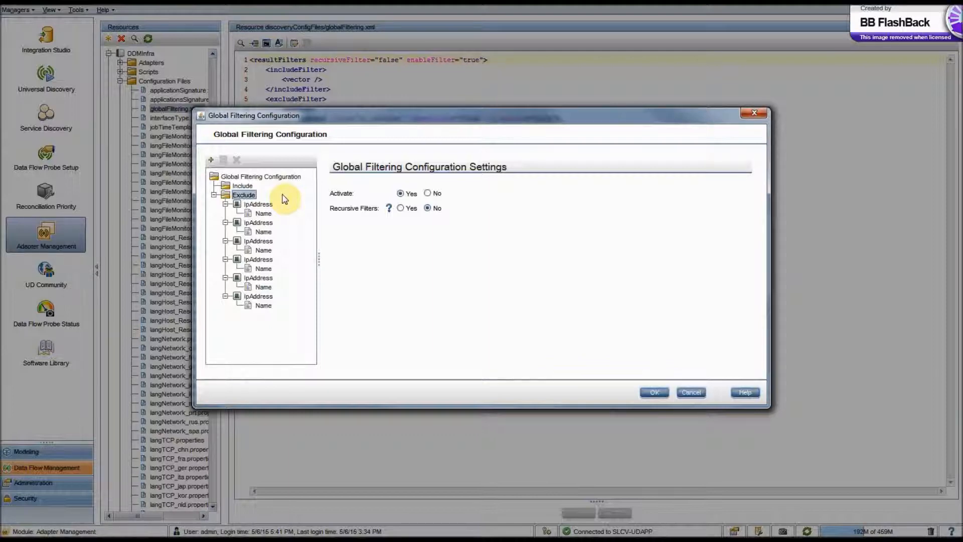
{"action": "left_click", "coordinate": [243, 185]}
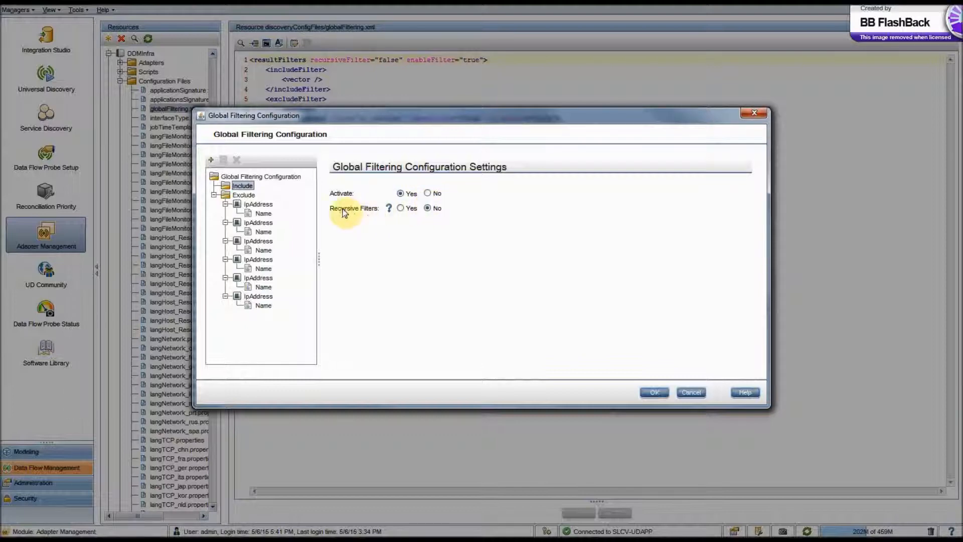
{"action": "mouse_move", "coordinate": [375, 216]}
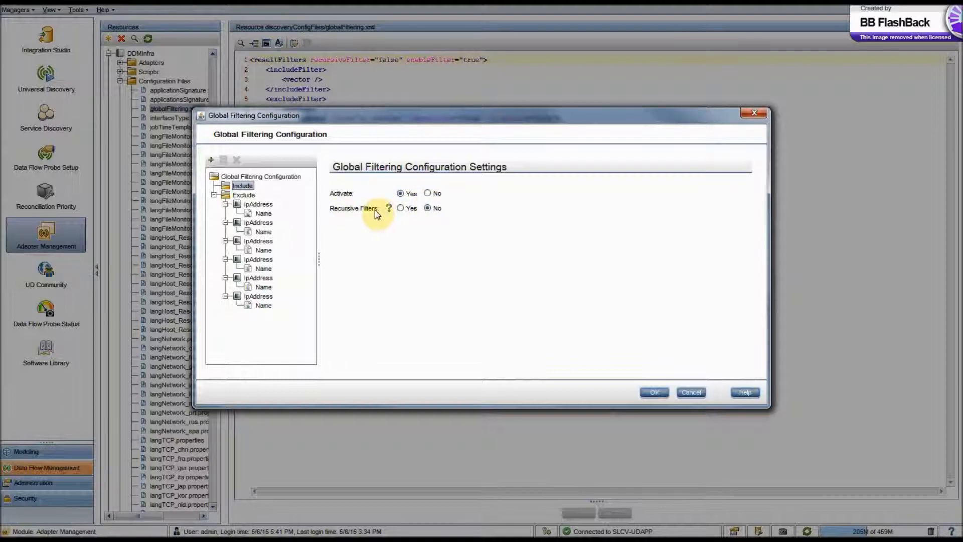
{"action": "mouse_move", "coordinate": [388, 208]}
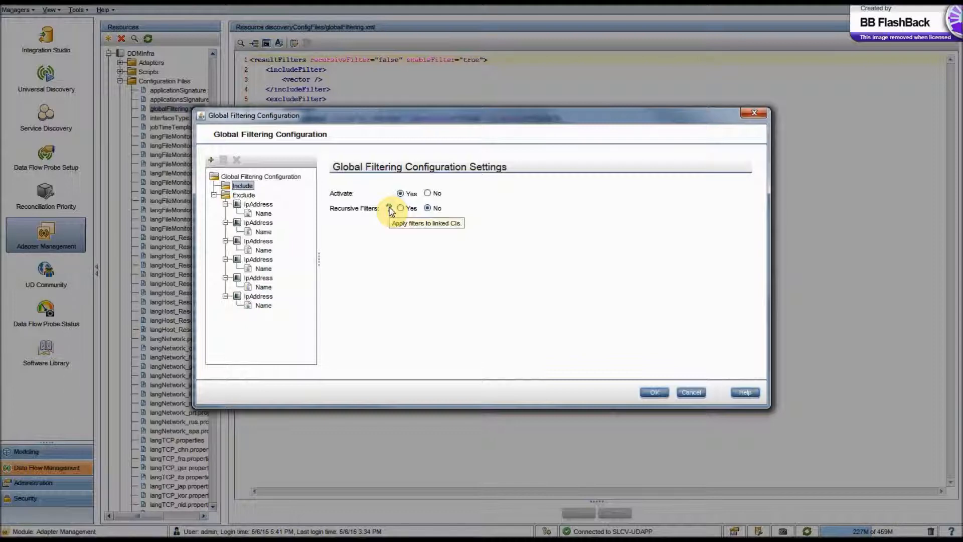
{"action": "mouse_move", "coordinate": [398, 257]}
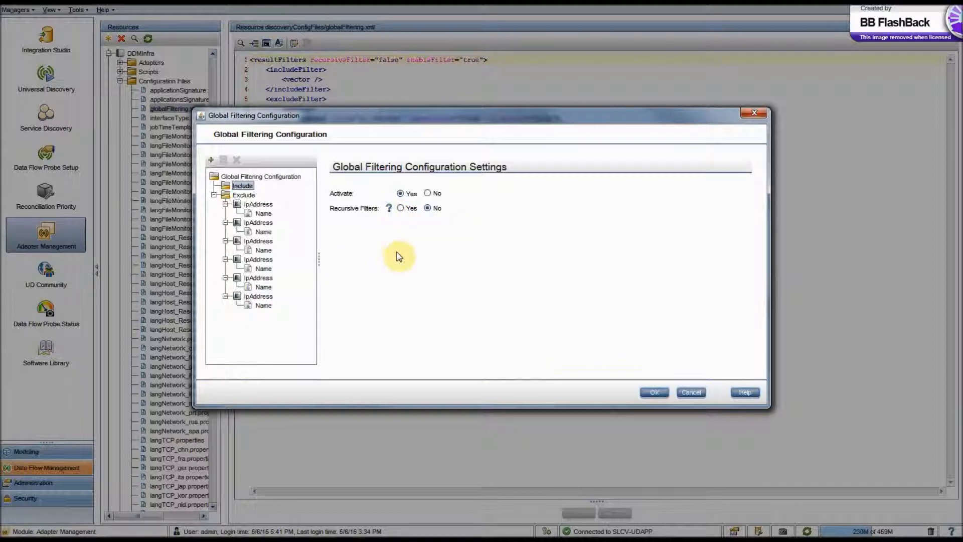
{"action": "mouse_move", "coordinate": [350, 244]}
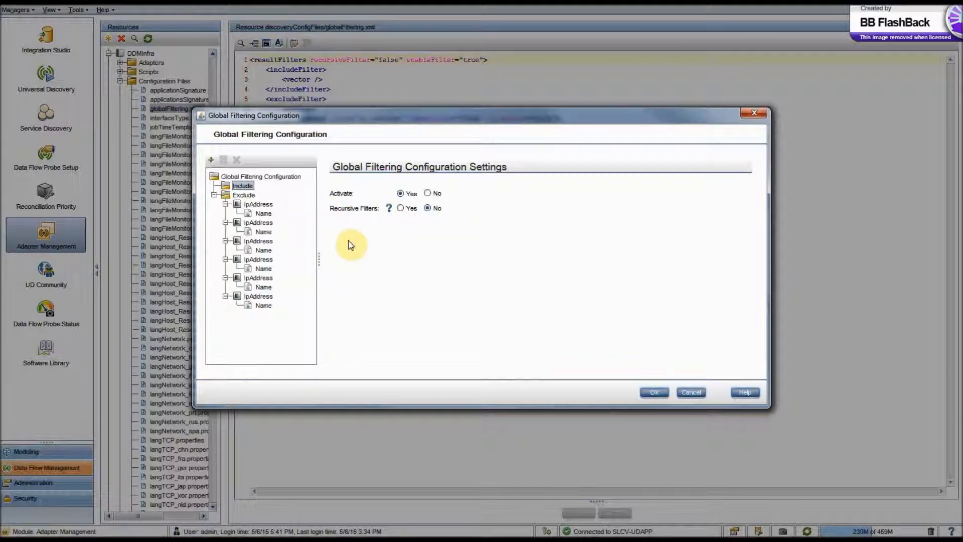
{"action": "mouse_move", "coordinate": [335, 217]}
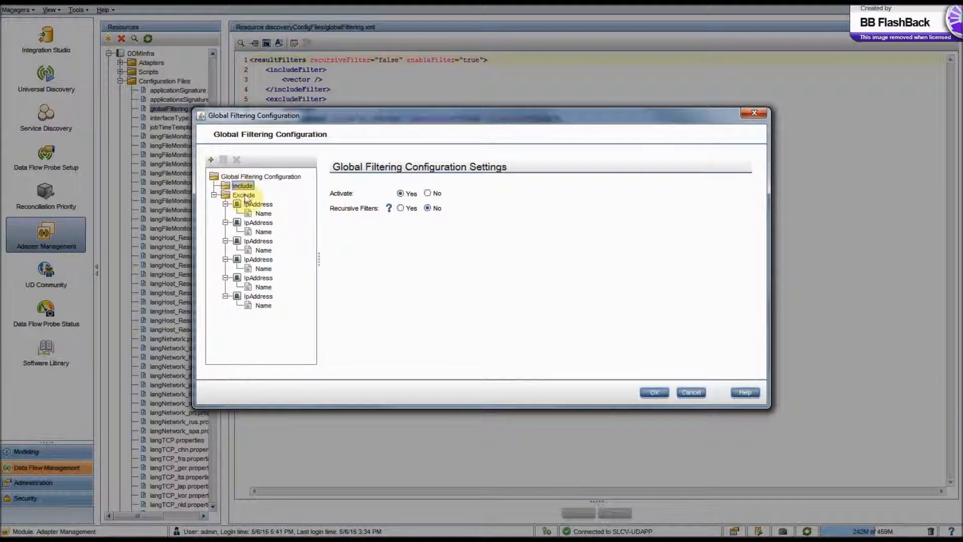
Select the Exclude node in the Global Filtering Configuration tree
{"action": "left_click", "coordinate": [243, 194]}
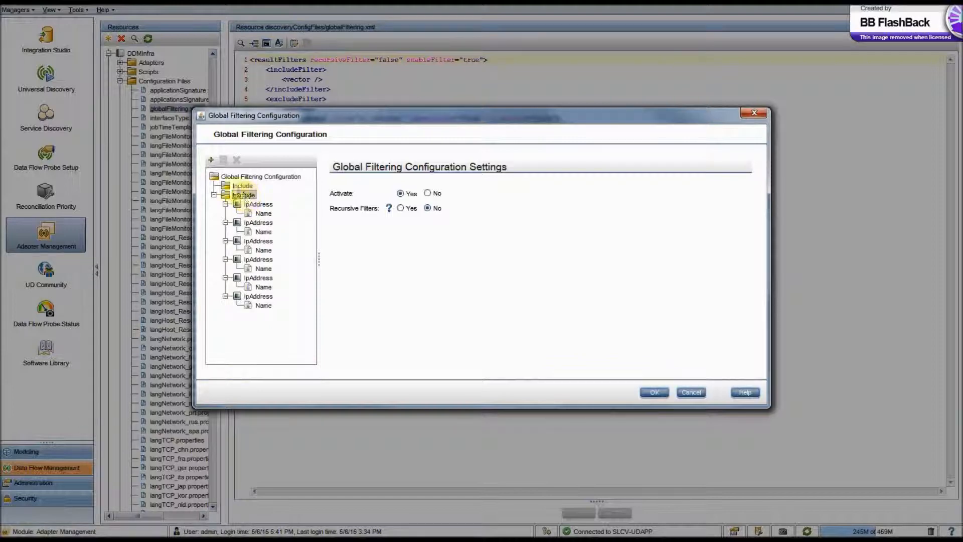
{"action": "mouse_move", "coordinate": [211, 160]}
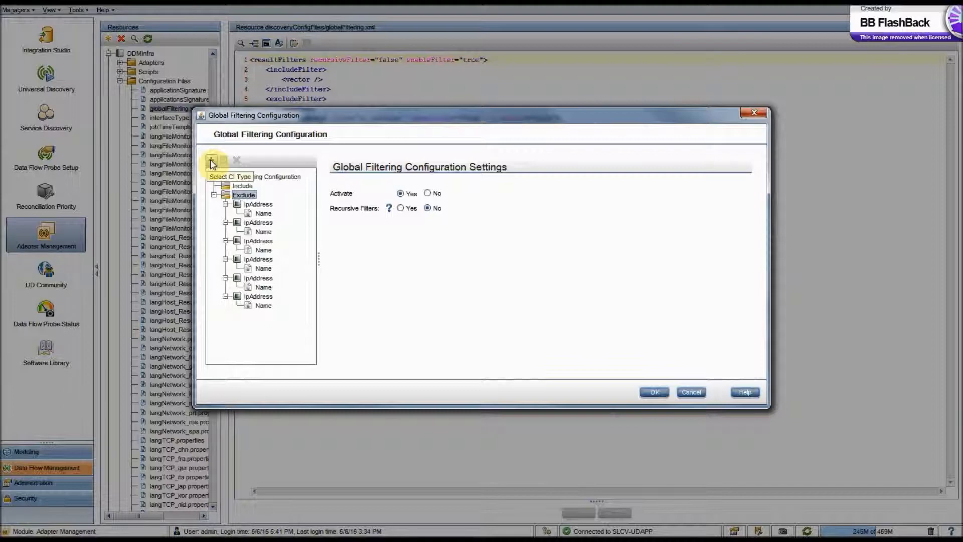
Add the Node CI type, from ConfigurationItem > InfrastructureElement, as an exclude entry
{"action": "left_click", "coordinate": [212, 159]}
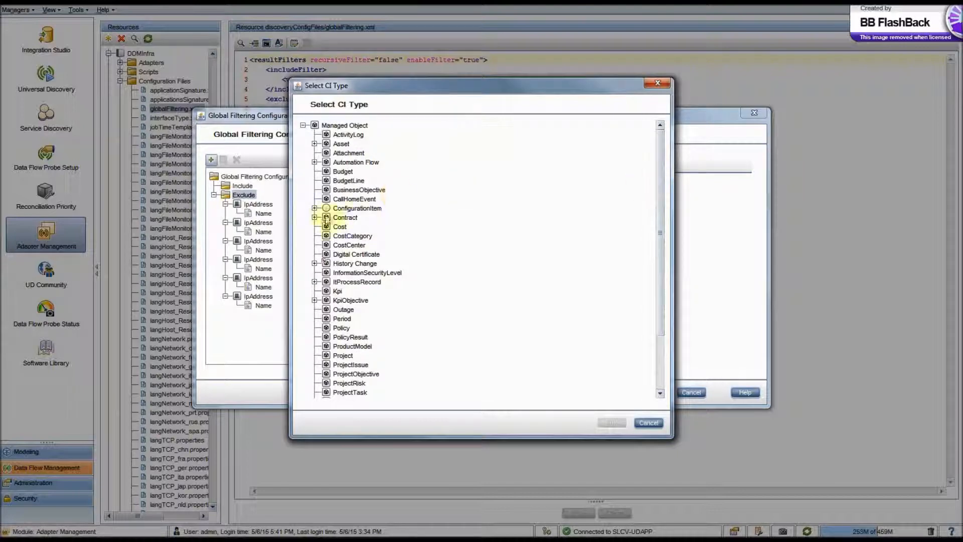
{"action": "left_click", "coordinate": [315, 207]}
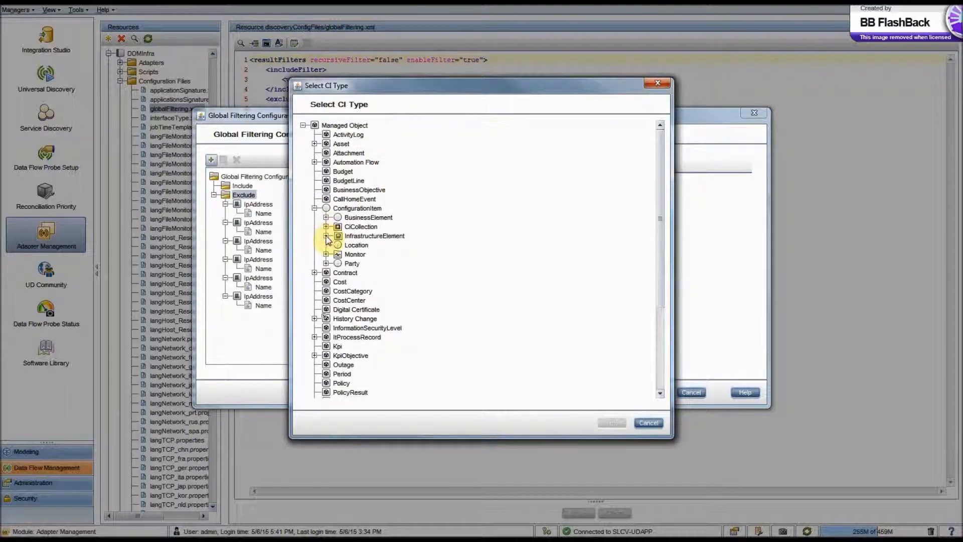
{"action": "left_click", "coordinate": [327, 235]}
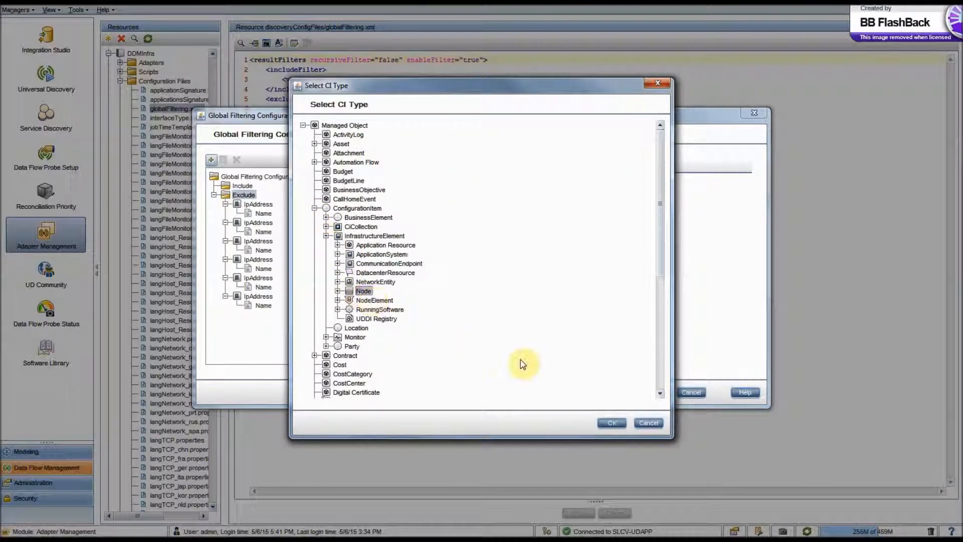
{"action": "left_click", "coordinate": [610, 422]}
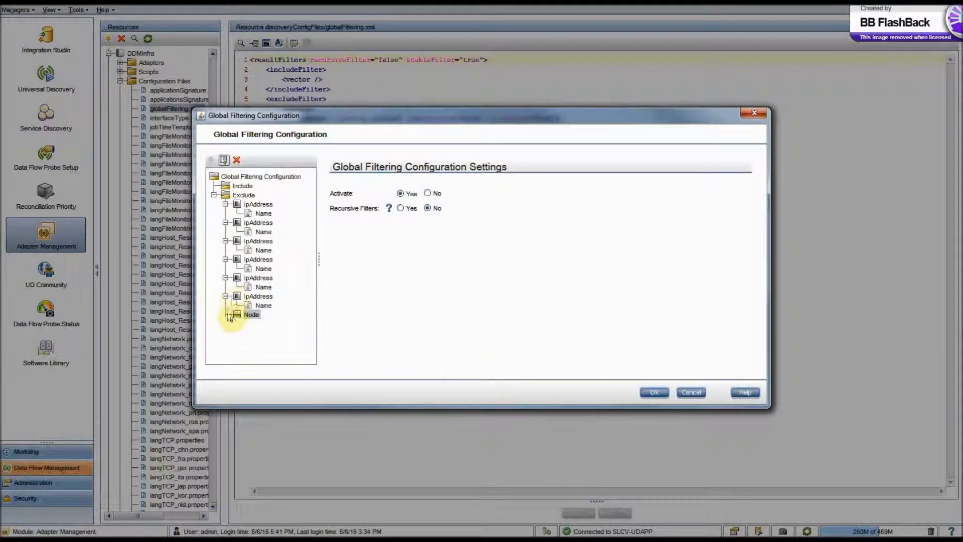
{"action": "mouse_move", "coordinate": [251, 315]}
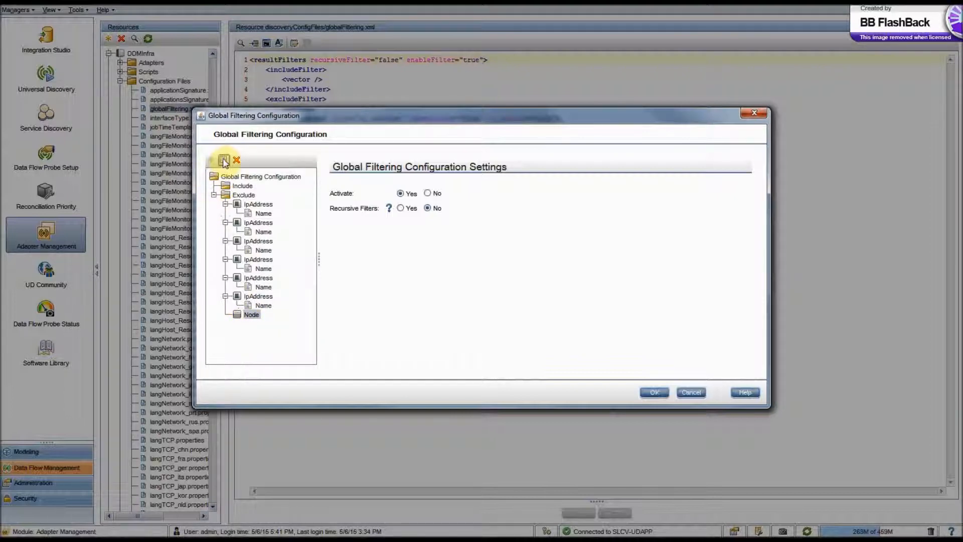
{"action": "mouse_move", "coordinate": [225, 161]}
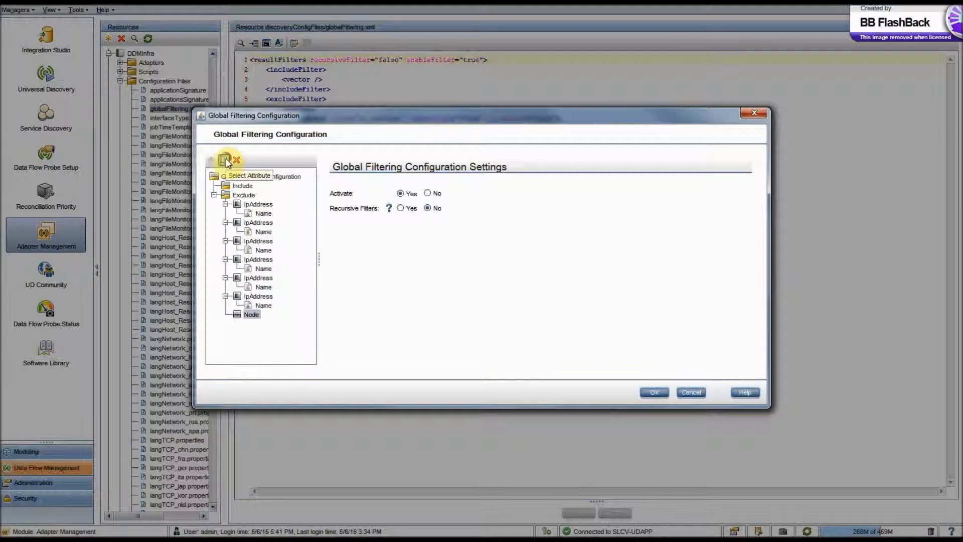
Add a DiscoveredOsName attribute condition to the excluded Node entry
{"action": "left_click", "coordinate": [222, 159]}
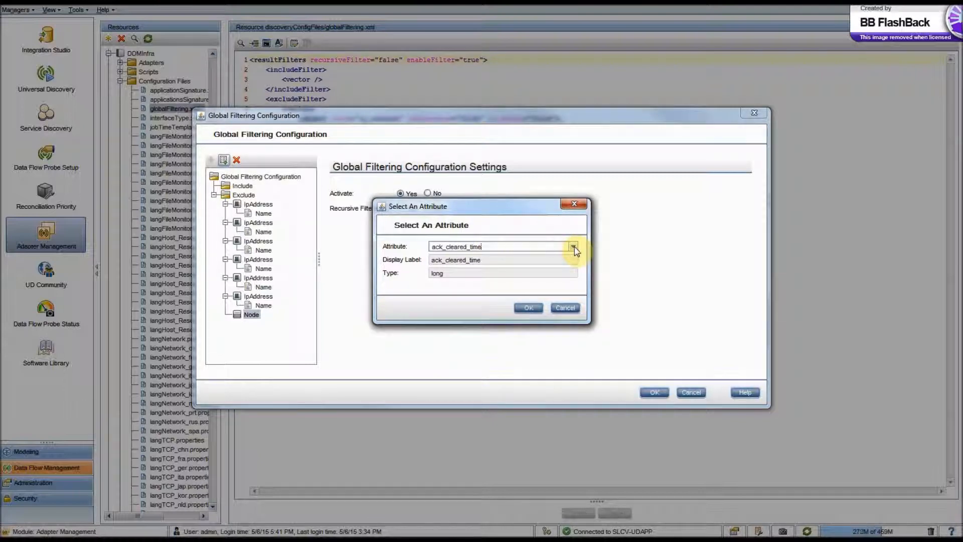
{"action": "left_click", "coordinate": [572, 247]}
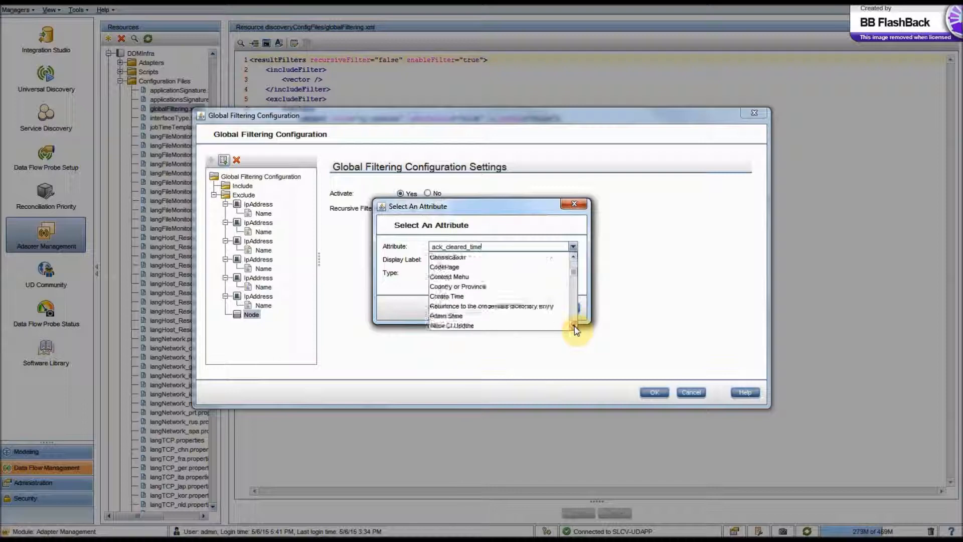
{"action": "scroll", "scroll_direction": "down", "scroll_amount": 3}
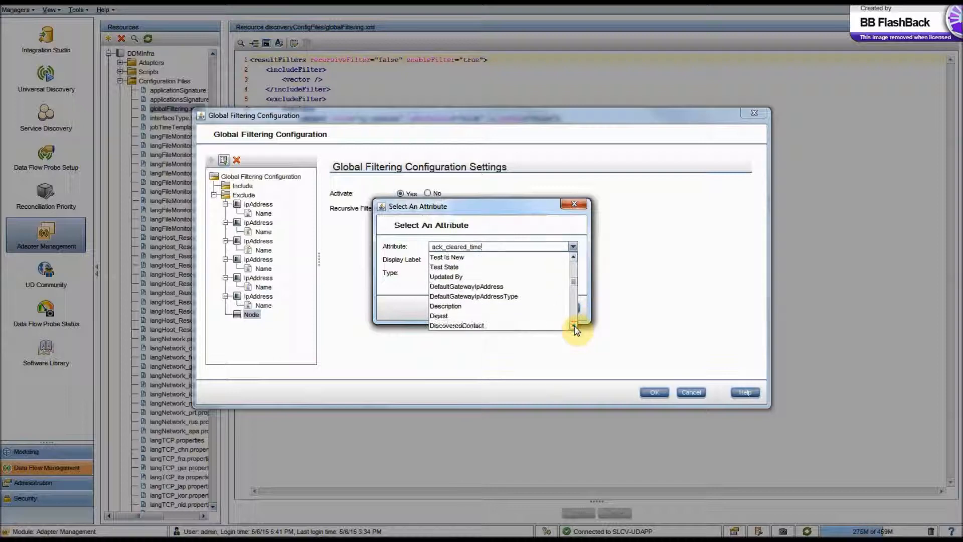
{"action": "scroll", "scroll_direction": "down", "scroll_amount": 3}
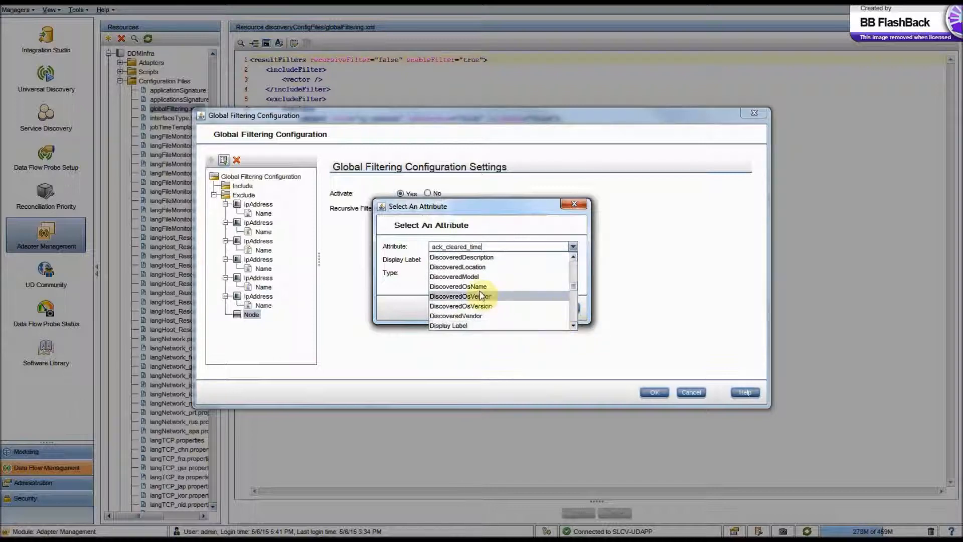
{"action": "left_click", "coordinate": [458, 286]}
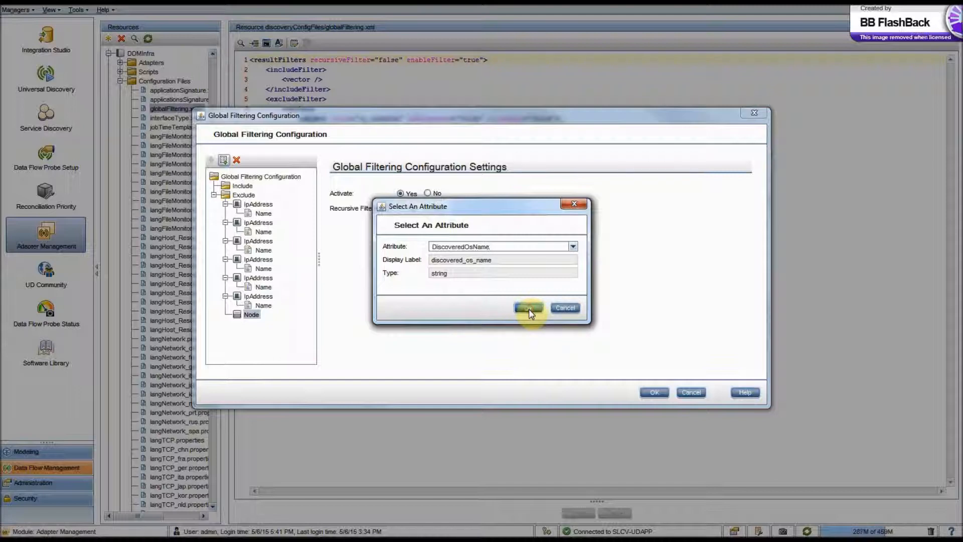
{"action": "left_click", "coordinate": [528, 307]}
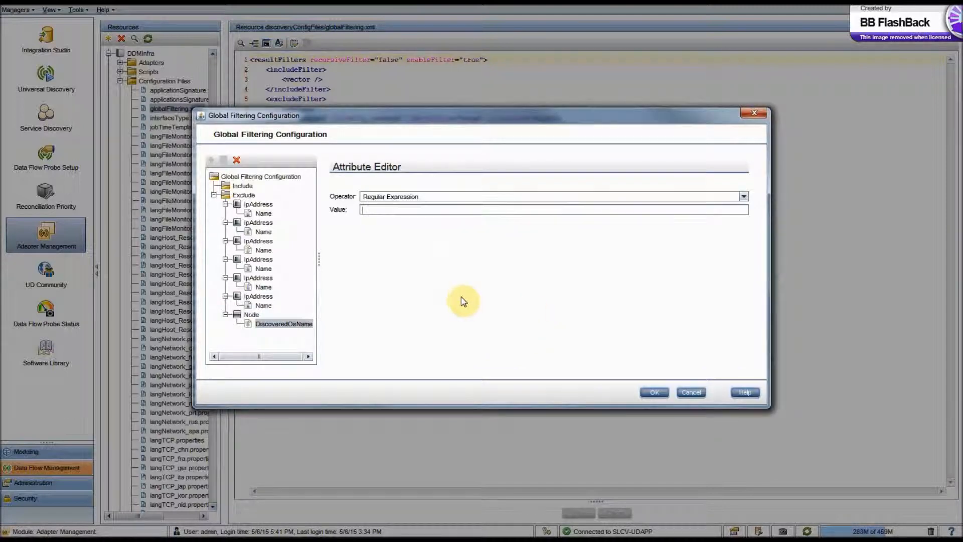
{"action": "mouse_move", "coordinate": [351, 181]}
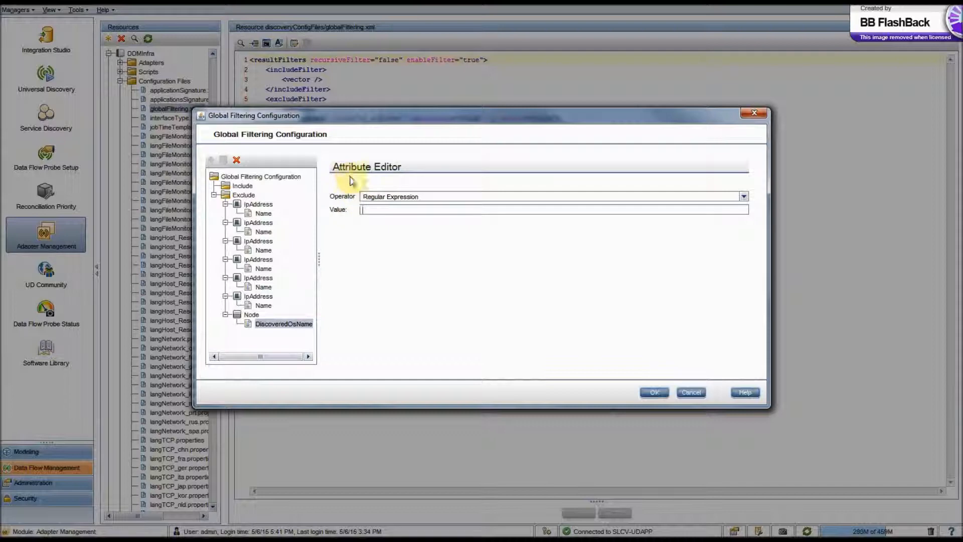
{"action": "mouse_move", "coordinate": [345, 203]}
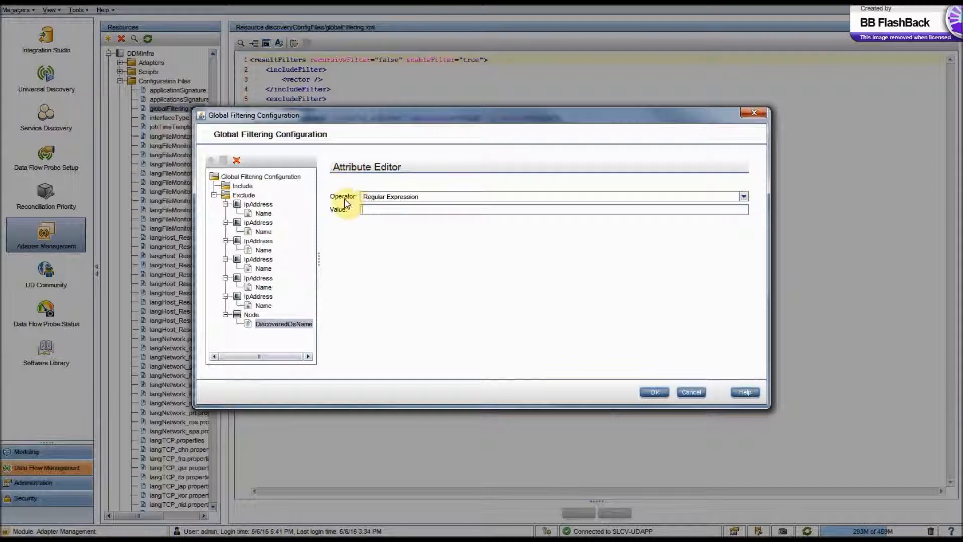
{"action": "mouse_move", "coordinate": [737, 207]}
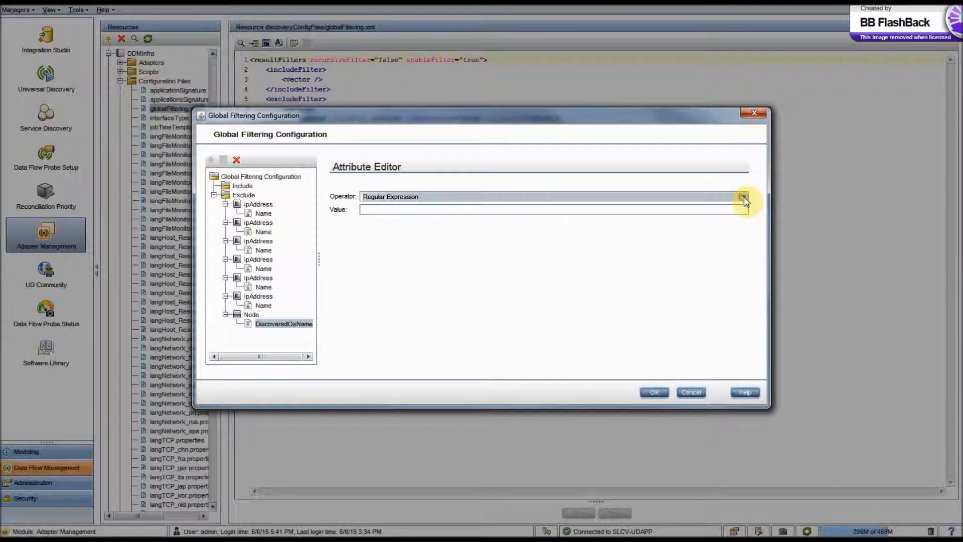
{"action": "left_click", "coordinate": [260, 176]}
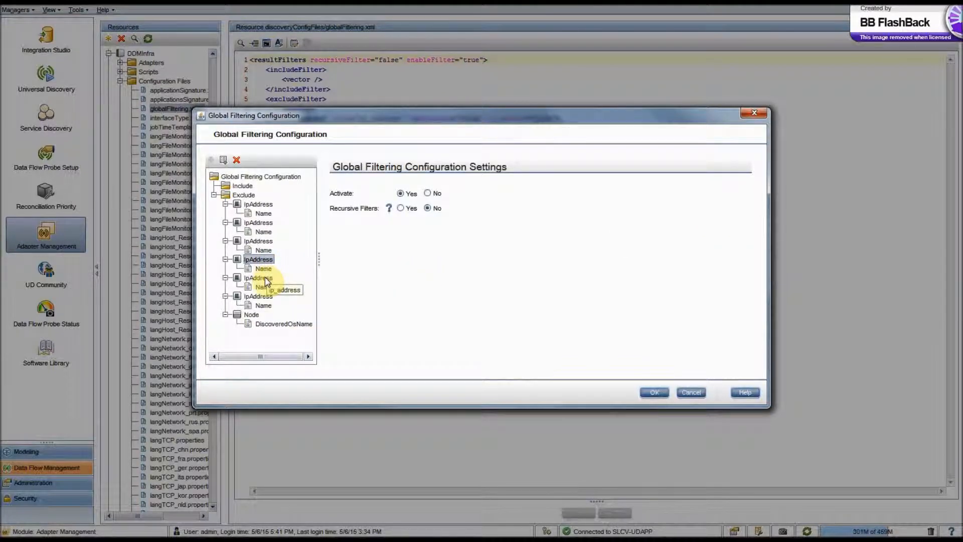
{"action": "left_click", "coordinate": [263, 287]}
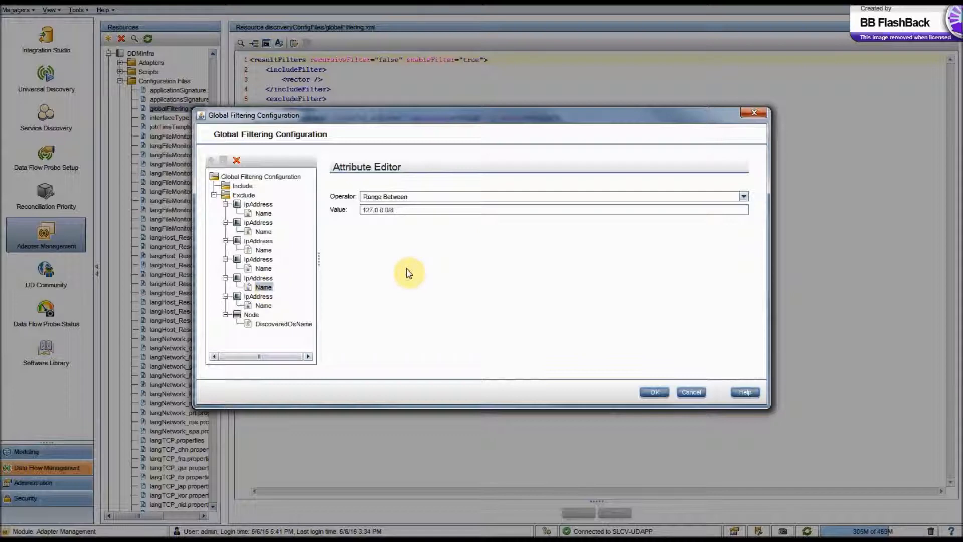
{"action": "left_click", "coordinate": [742, 196]}
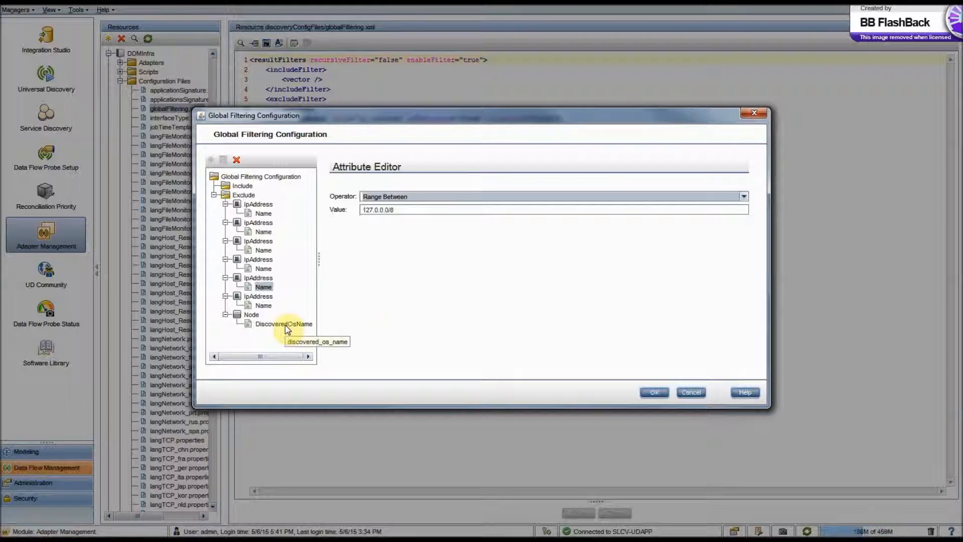
{"action": "left_click", "coordinate": [284, 324]}
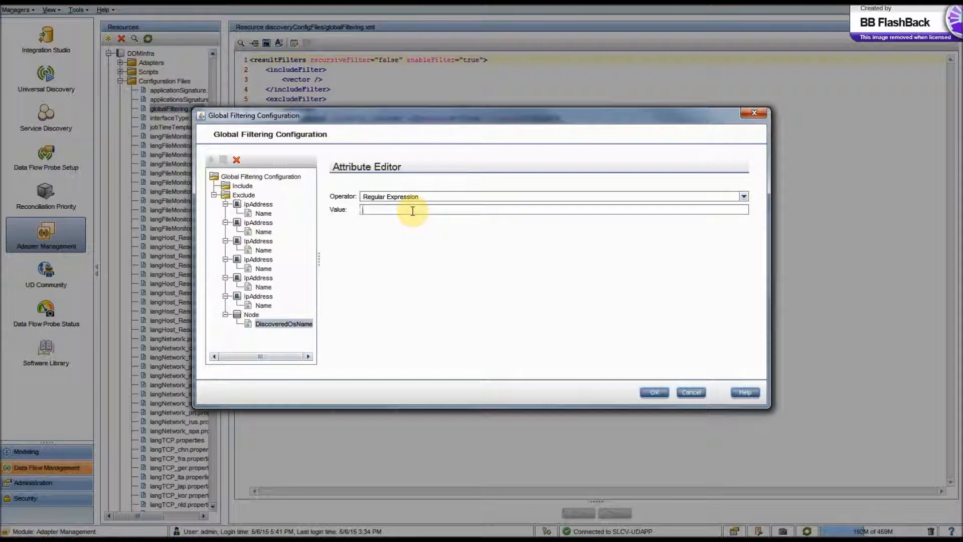
Set the DiscoveredOsName value to 'Windows 7' and apply it to globalFiltering.xml
{"action": "type", "text": "Win"}
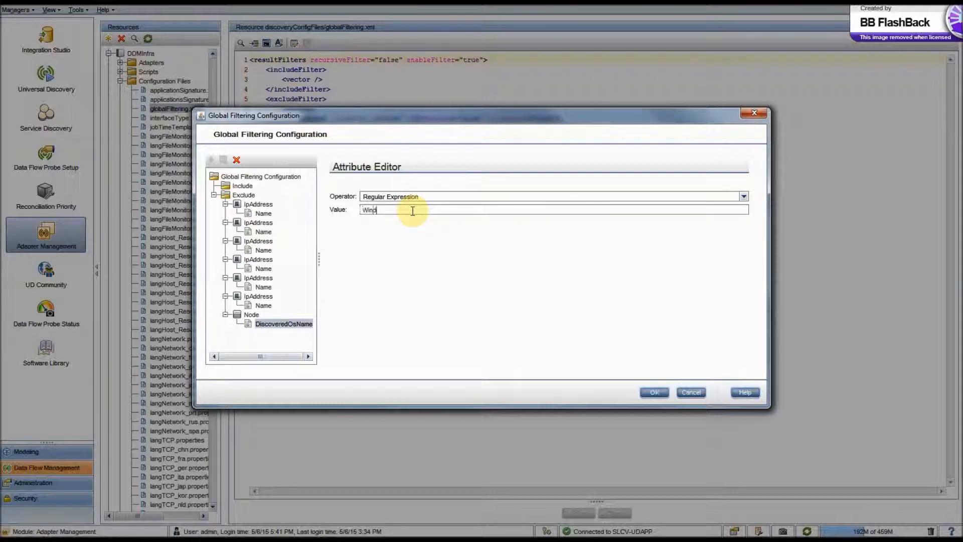
{"action": "type", "text": "dows"}
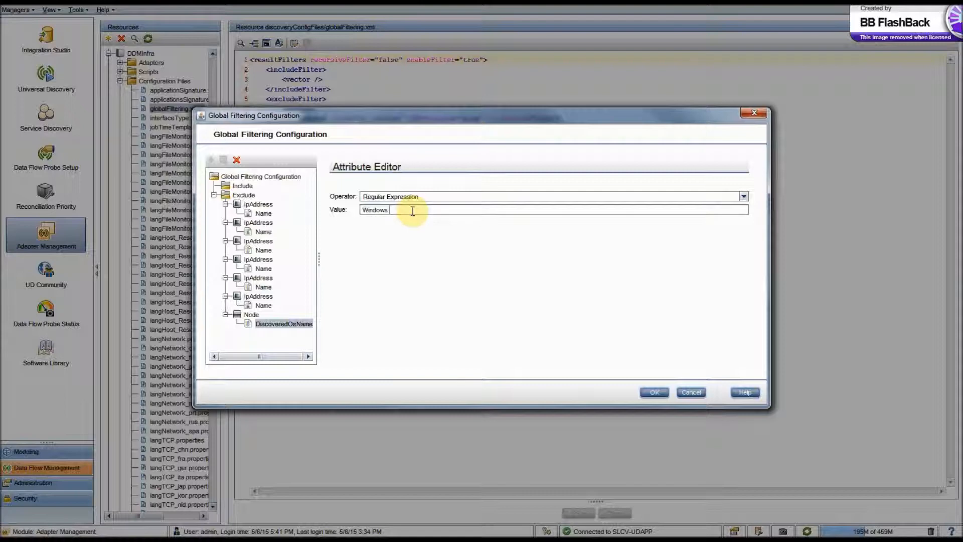
{"action": "type", "text": "7"}
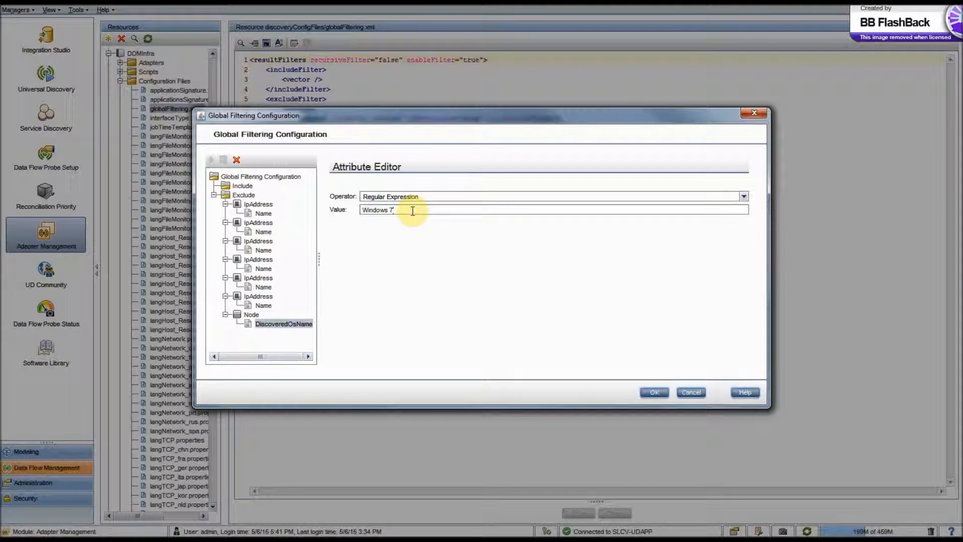
{"action": "mouse_move", "coordinate": [526, 256]}
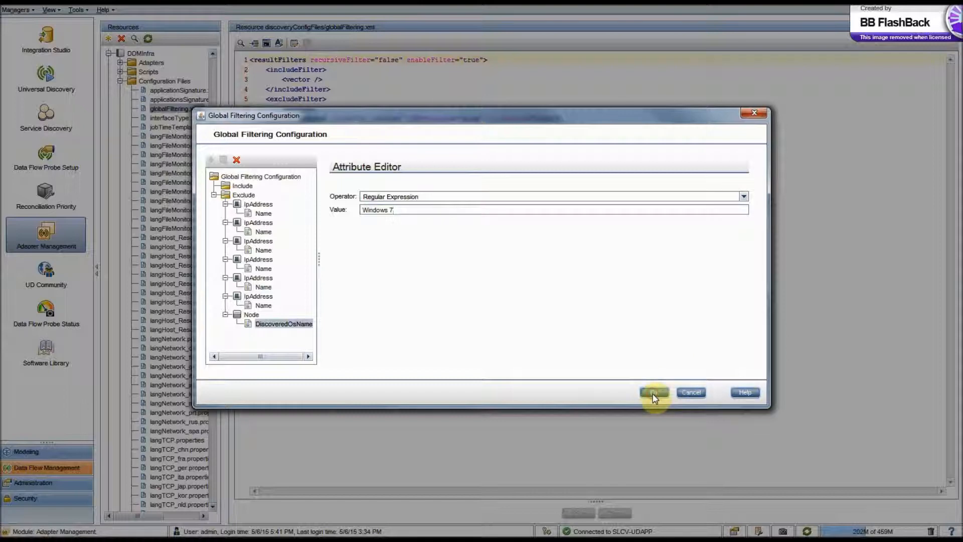
{"action": "left_click", "coordinate": [654, 392]}
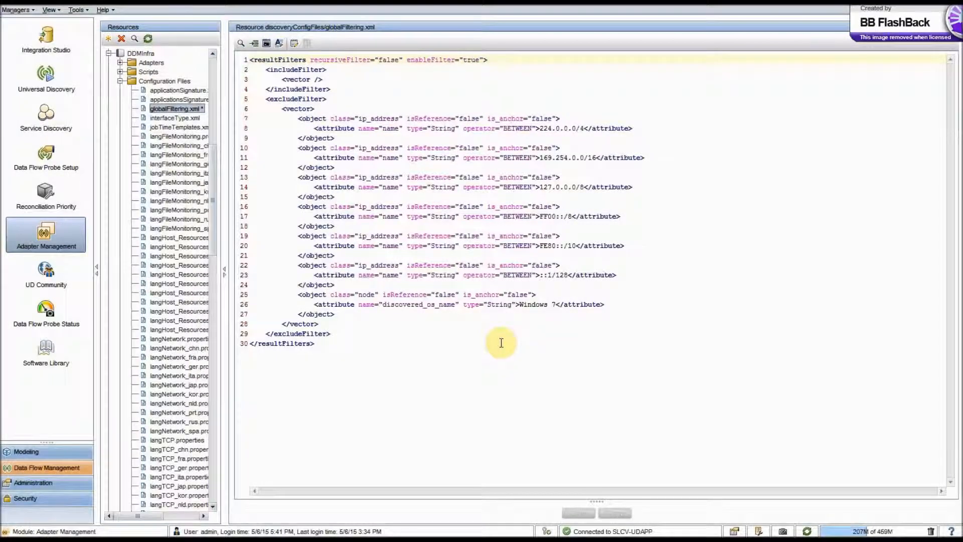
{"action": "mouse_move", "coordinate": [353, 329]}
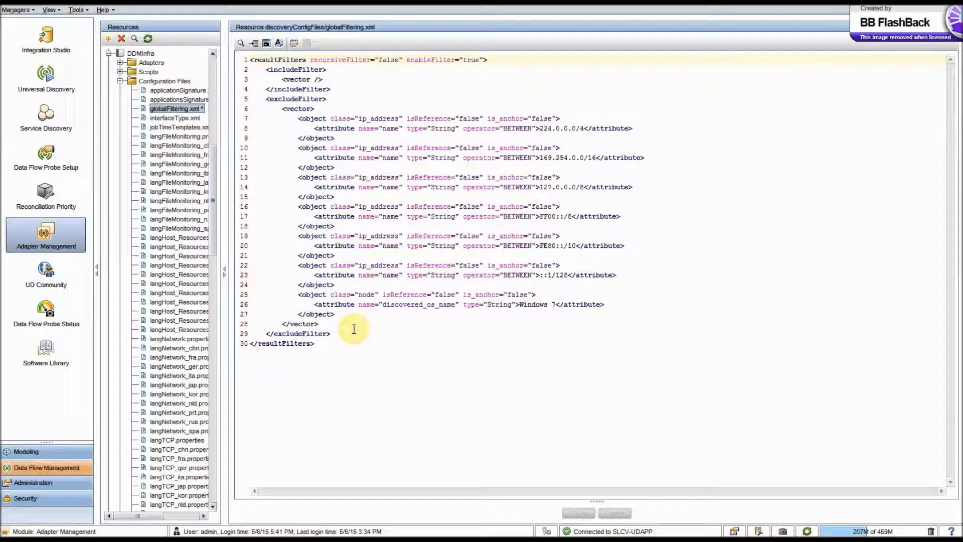